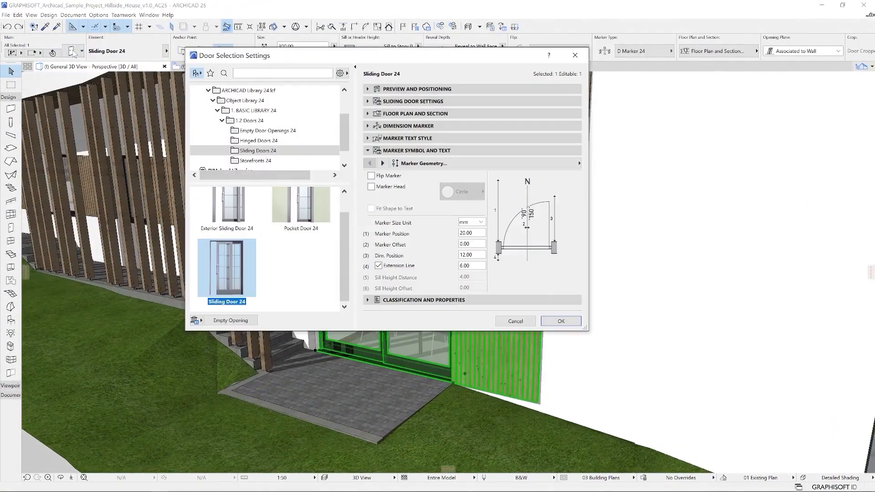
- Close Door Selection Settings and show the 3. B Block 3,4,5,10,11 floor plan
left_click(560, 321)
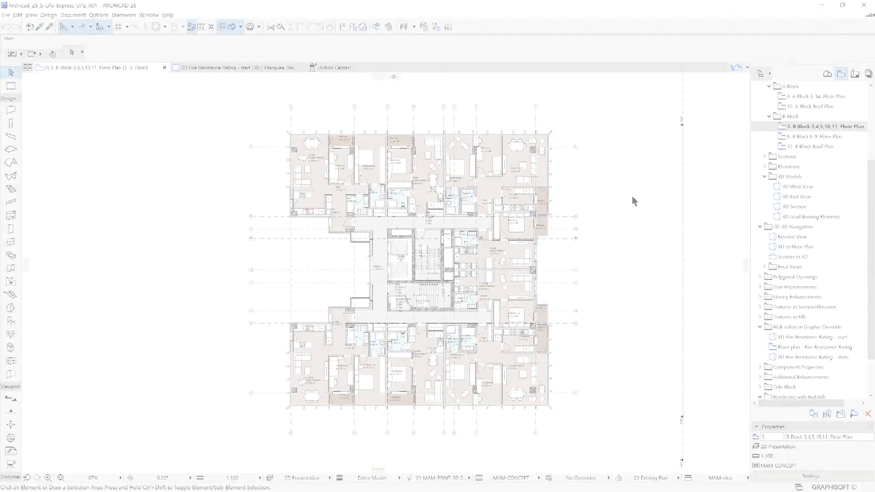
- Open the QTO-9 Door Schedule and its Apply Format Options to dropdown
double_click(817, 346)
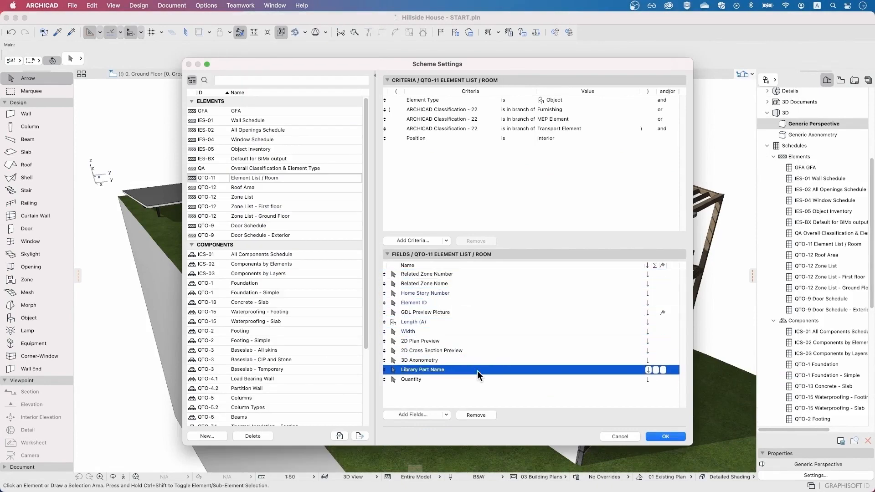
left_click(664, 436)
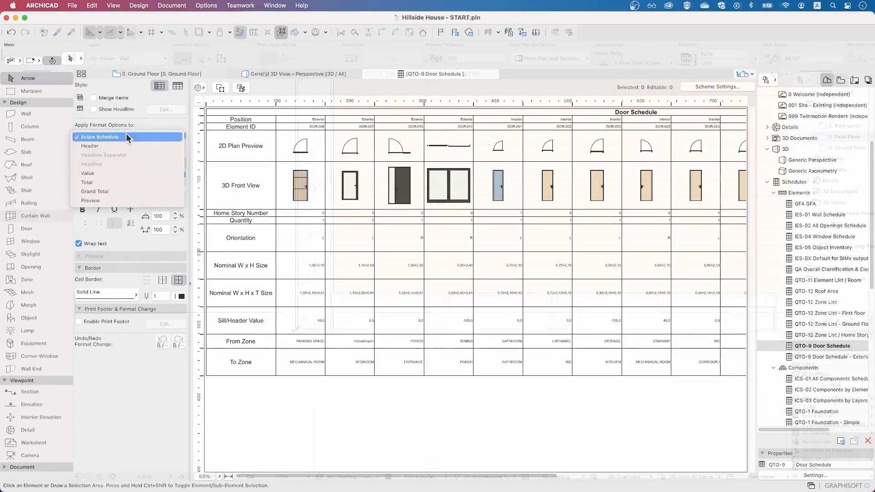